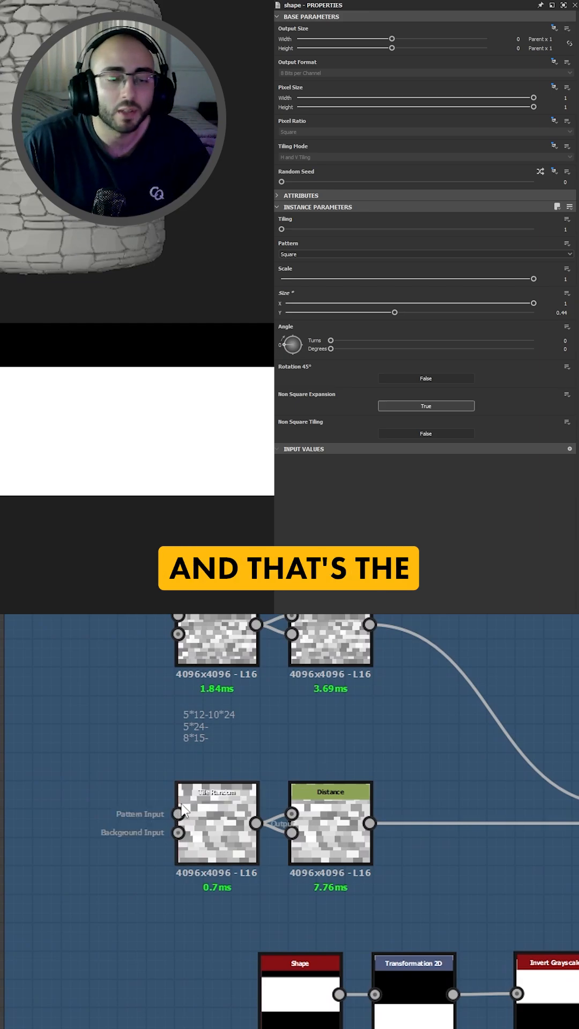
Step: Select the Tile Random node (8 by 15 tiles) to show its parameters
click(217, 824)
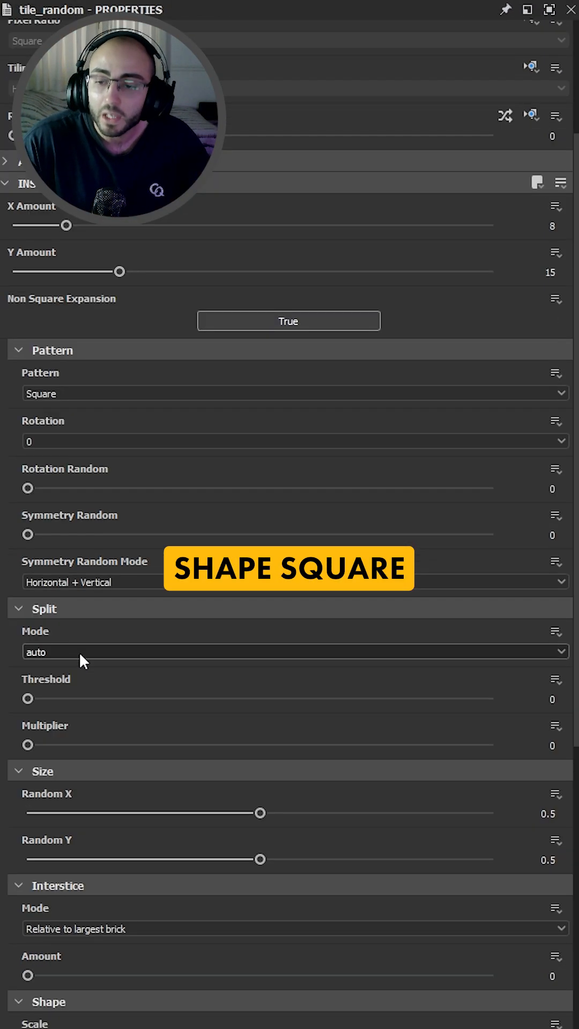
scroll(down, 3)
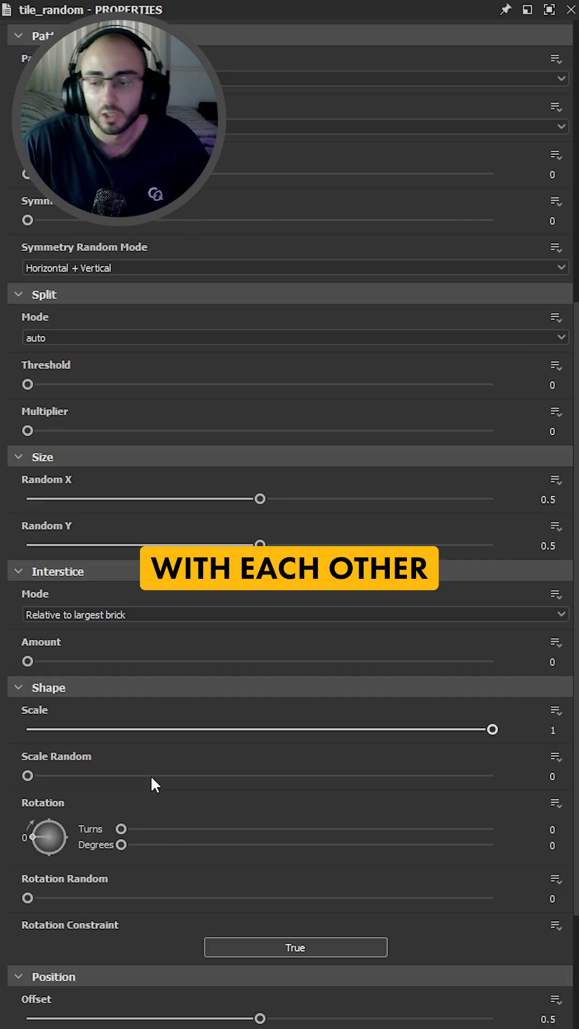
scroll(down, 3)
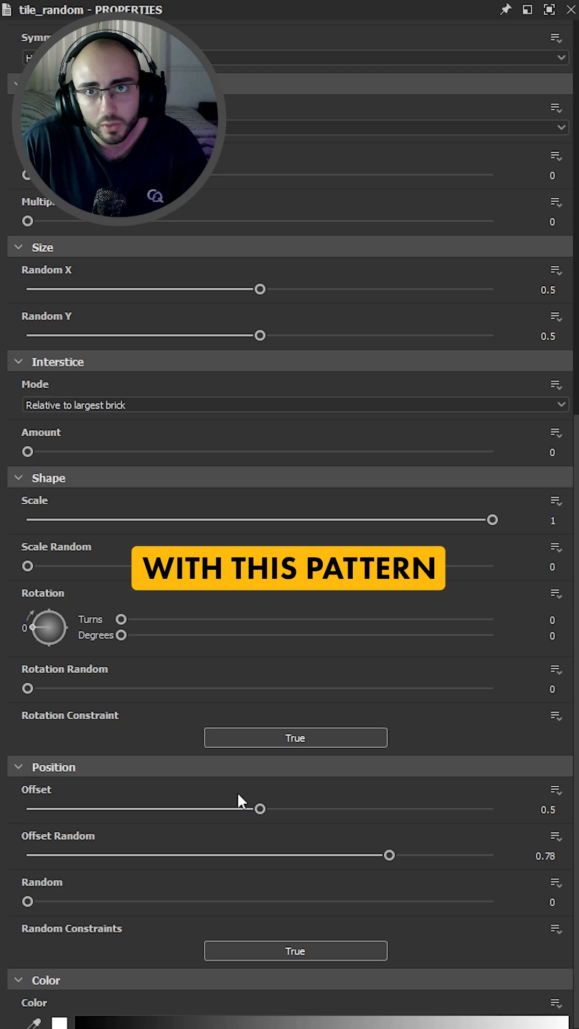
scroll(down, 3)
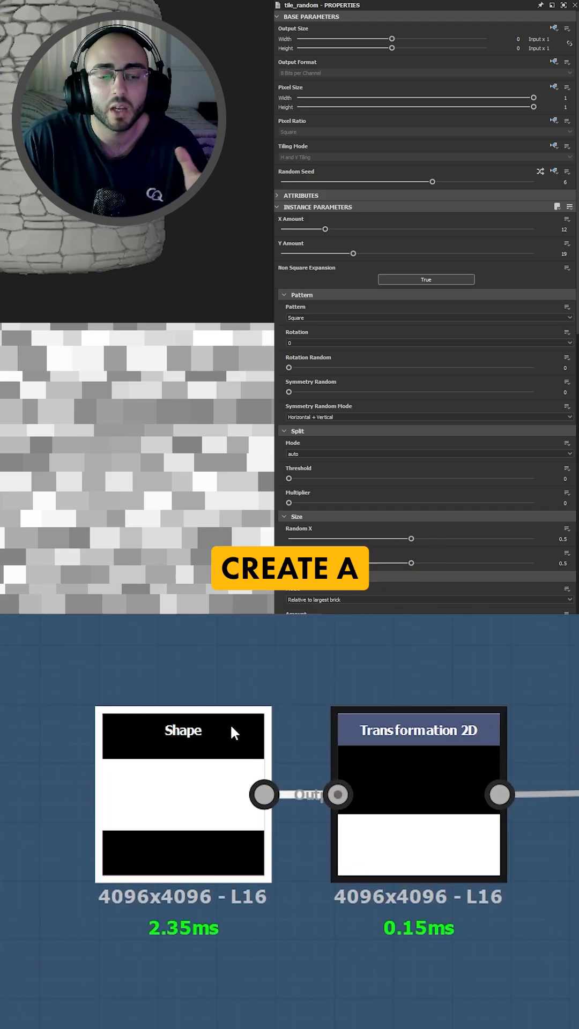
click(182, 731)
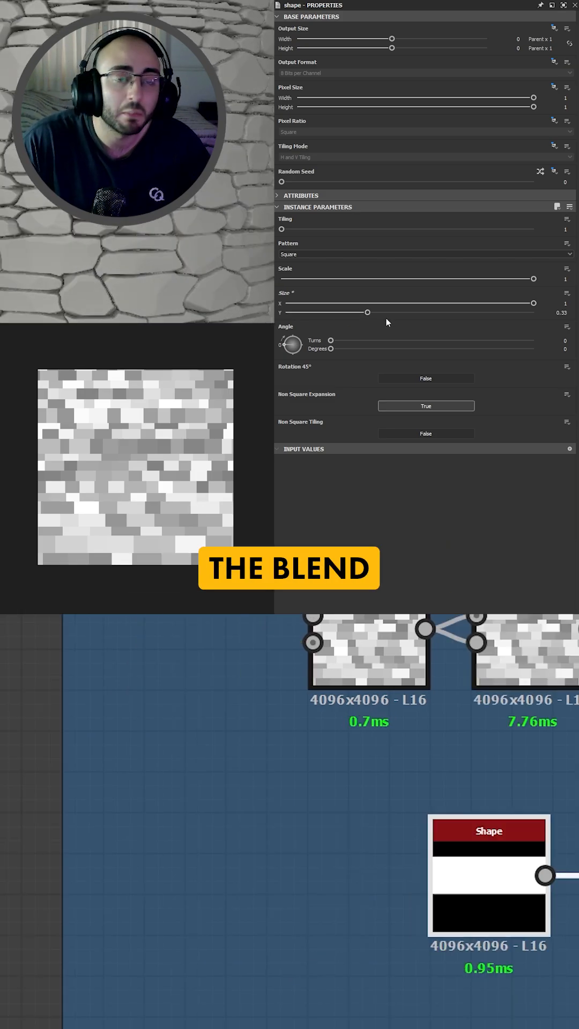
Step: Raise the Shape node's Size Y slider to 0.42
drag(367, 312, 387, 313)
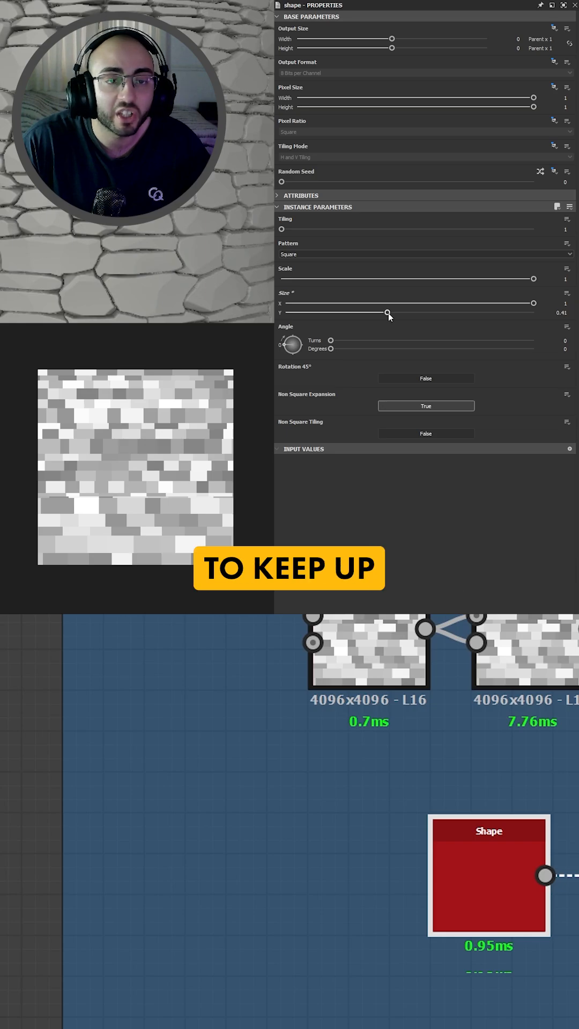
drag(387, 313, 389, 312)
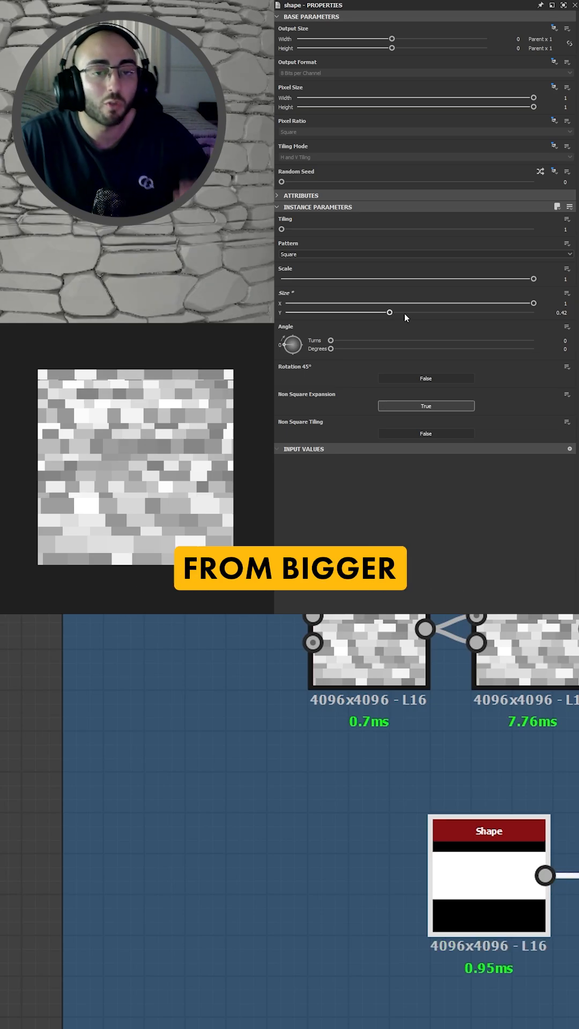